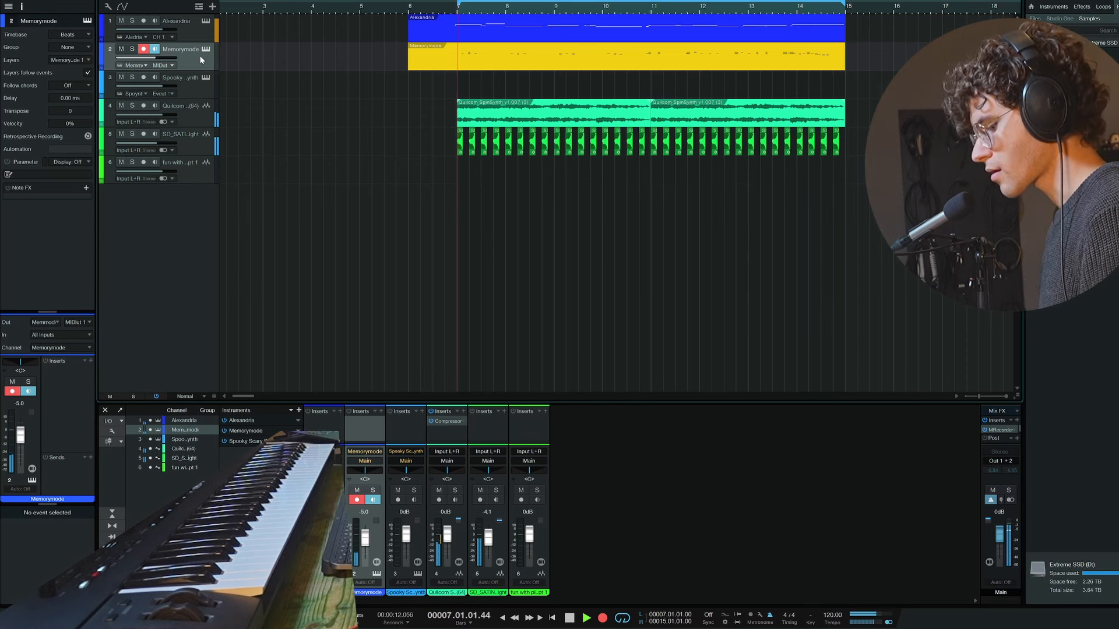
# Select the Spooky Scary Skelesynth track as the record target.
pyautogui.click(628, 56)
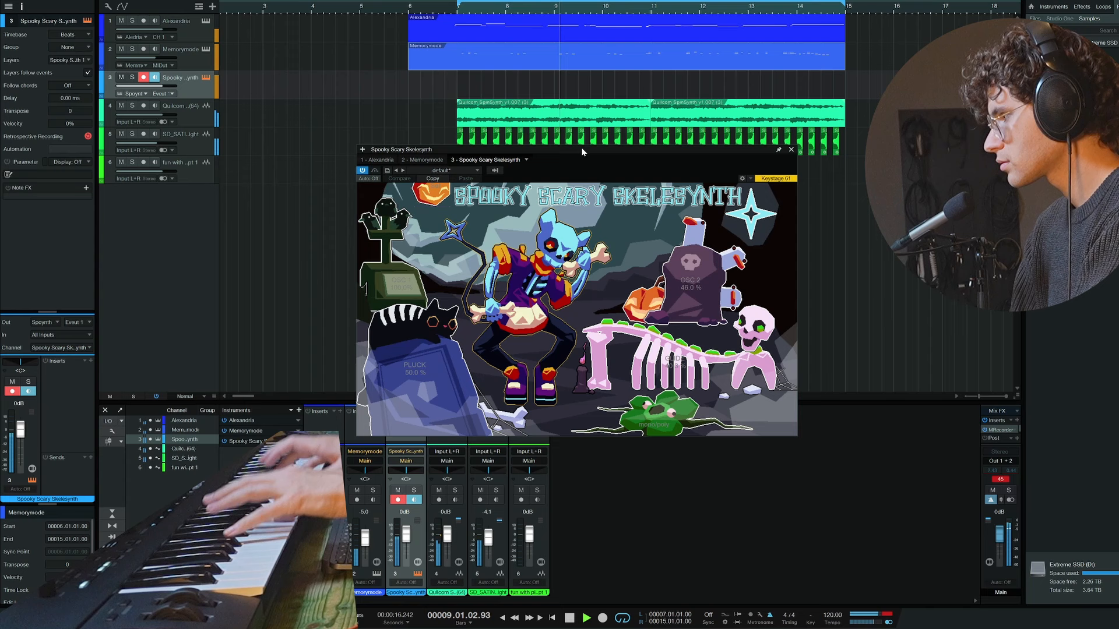
# Record a Skelesynth take from bar 6, then close the synth instrument window.
pyautogui.click(569, 618)
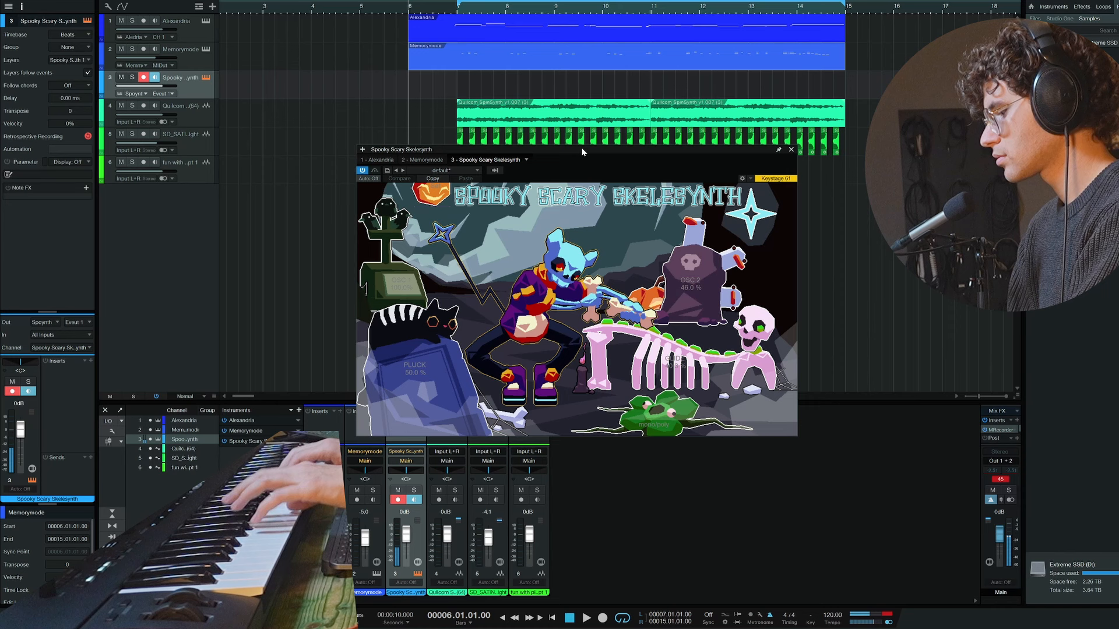
pyautogui.click(602, 618)
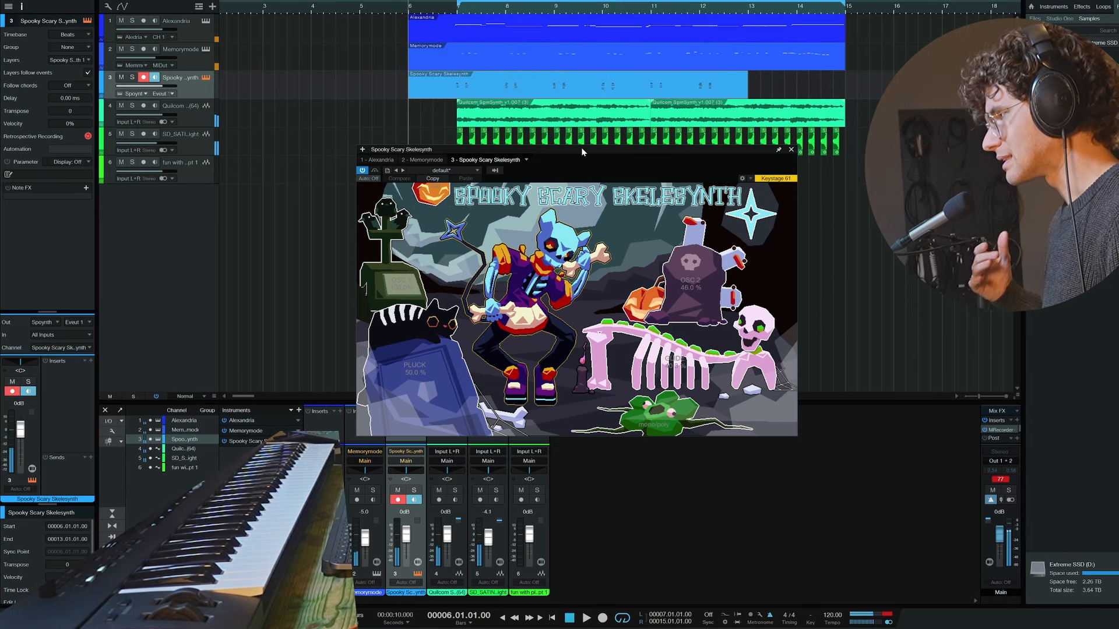
pyautogui.click(790, 150)
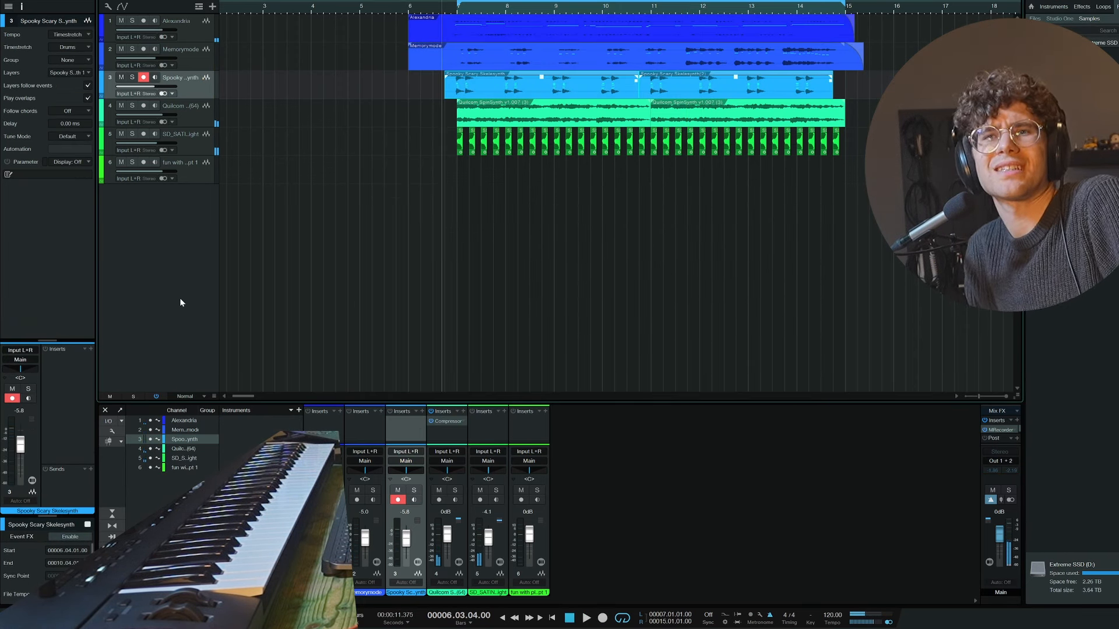